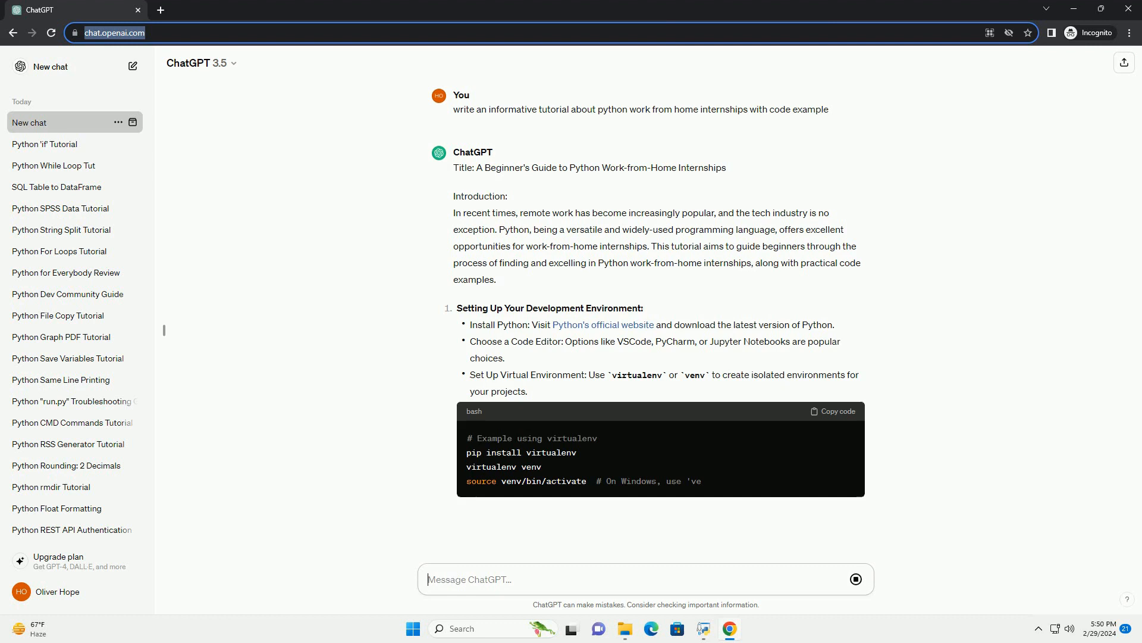
{"action": "scroll", "scroll_direction": "down", "scroll_amount": 3}
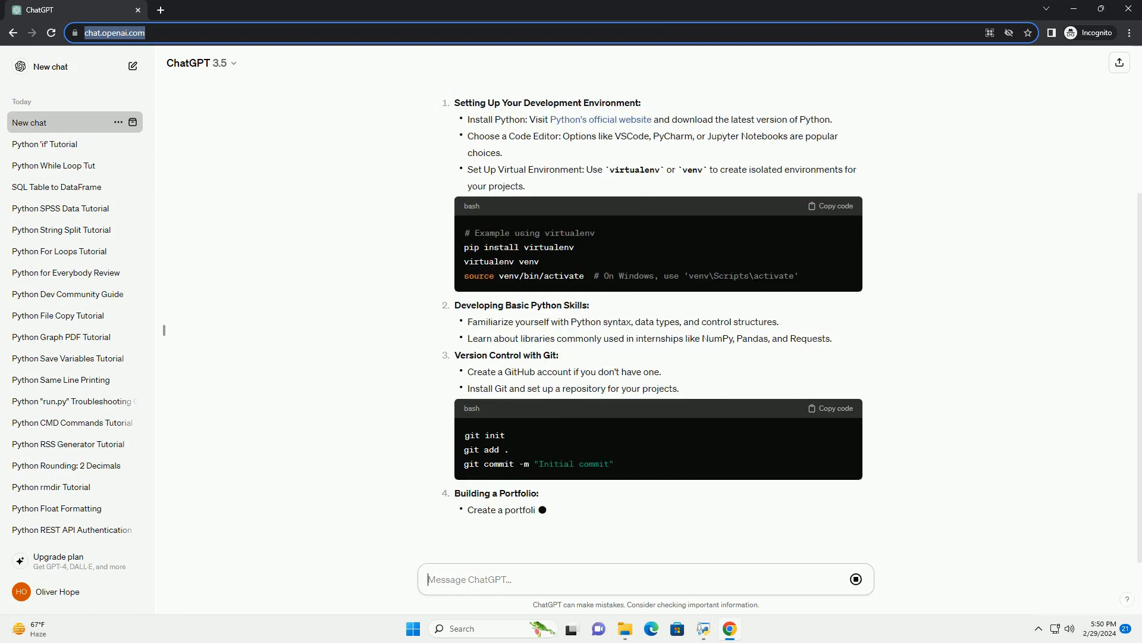
{"action": "scroll", "scroll_direction": "down", "scroll_amount": 3}
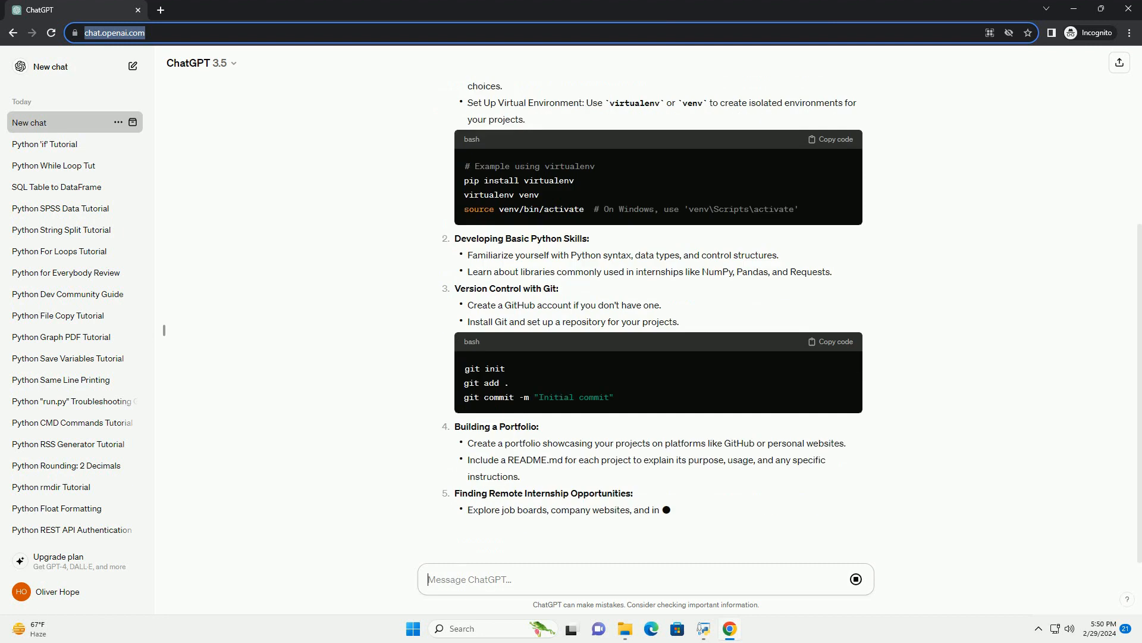
{"action": "scroll", "scroll_direction": "down", "scroll_amount": 3}
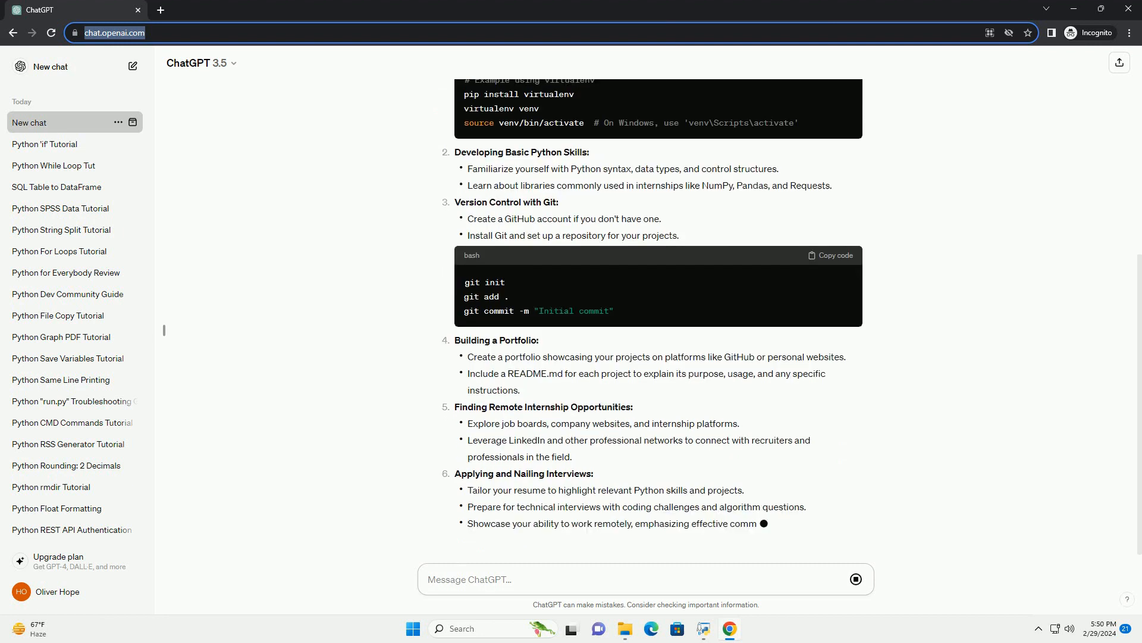
{"action": "scroll", "scroll_direction": "down", "scroll_amount": 3}
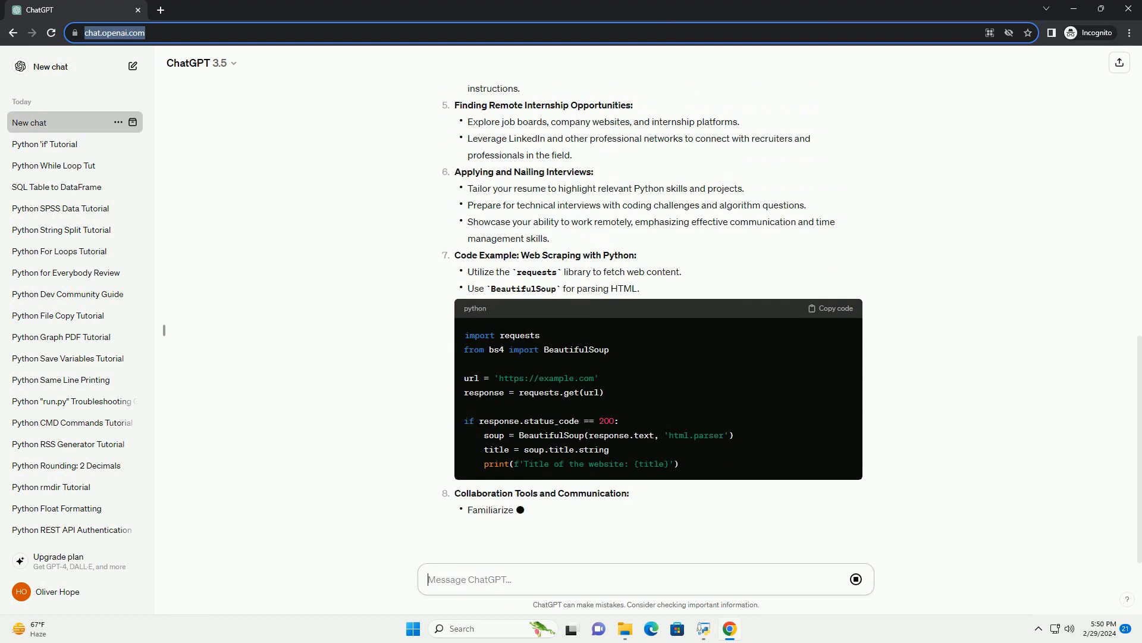
{"action": "scroll", "scroll_direction": "down", "scroll_amount": 3}
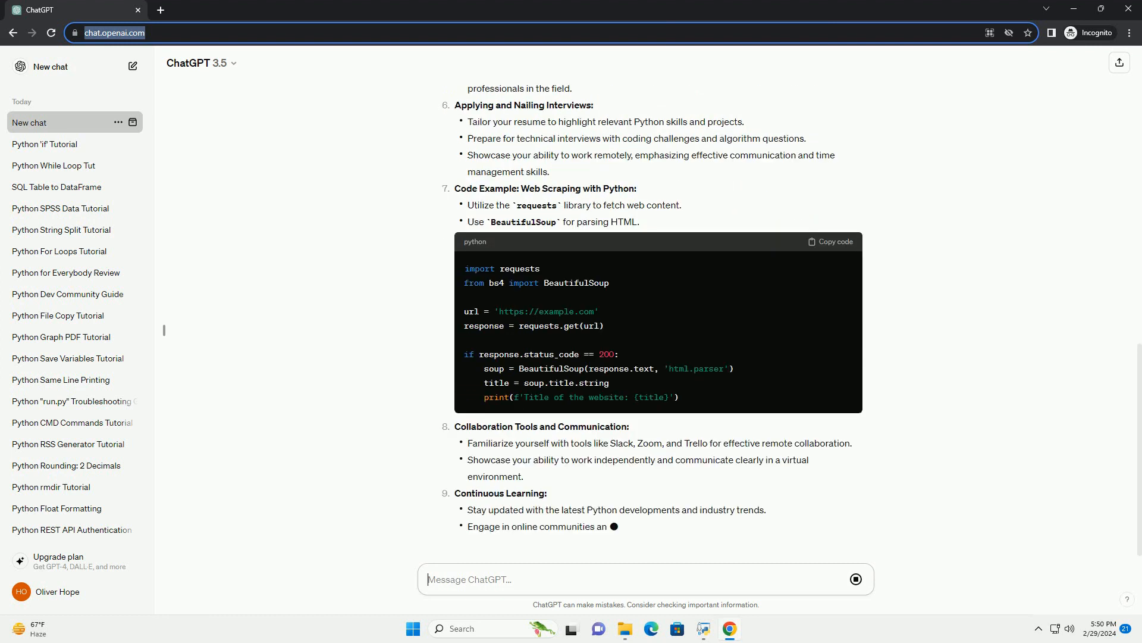